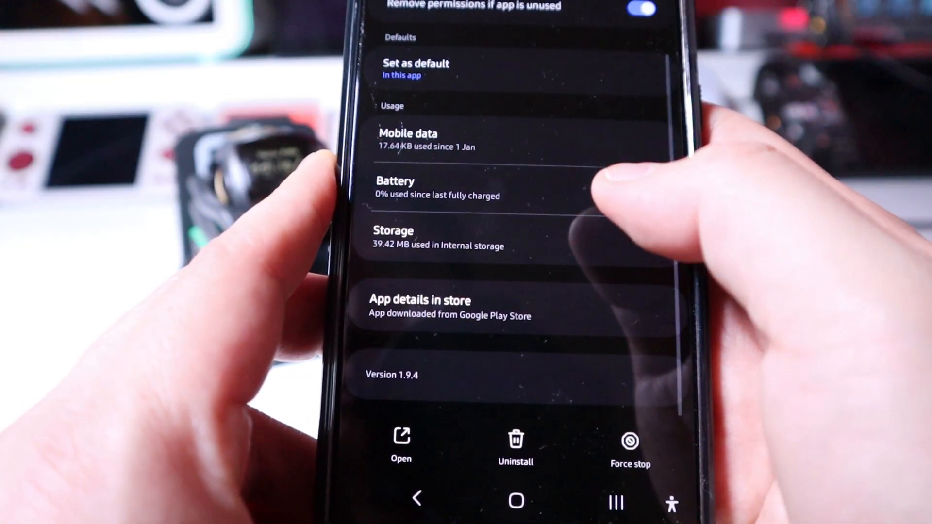
- Launch the Vector app from its Android Settings info page
{"action": "left_click", "coordinate": [437, 238]}
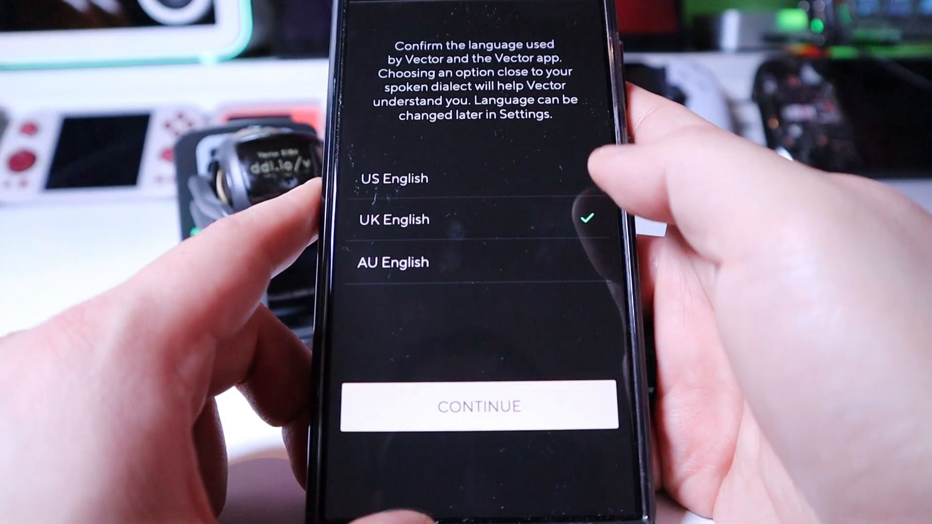
- Confirm UK English, then get past the Plug in Charger and Pull Cube Tab screens
{"action": "left_click", "coordinate": [479, 406]}
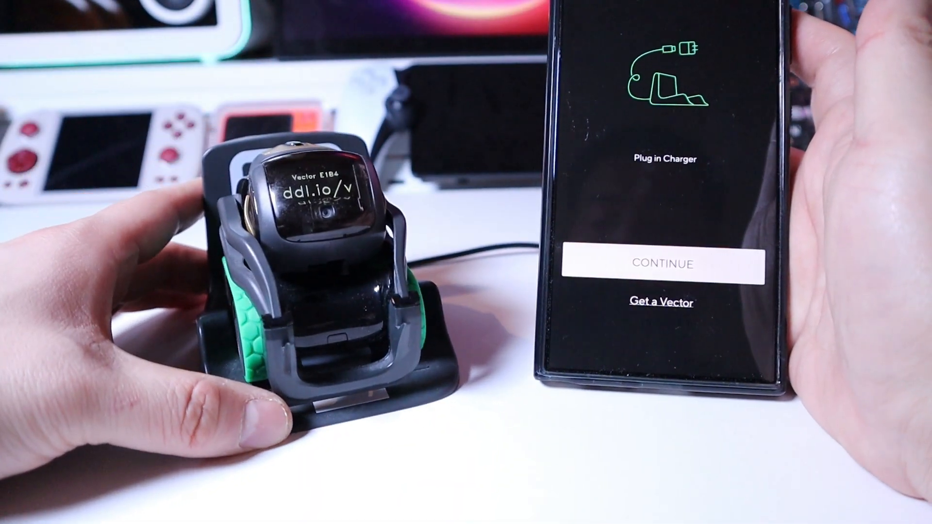
{"action": "left_click", "coordinate": [661, 264]}
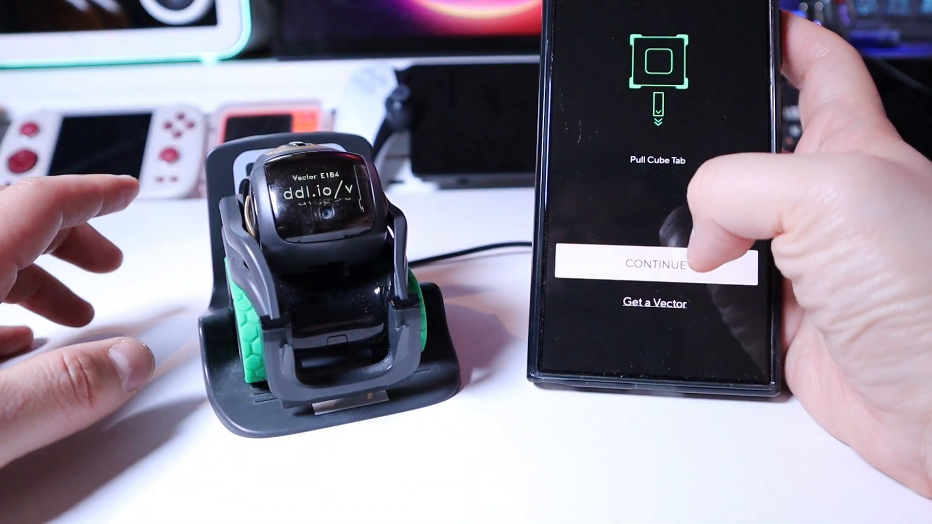
{"action": "left_click", "coordinate": [654, 265]}
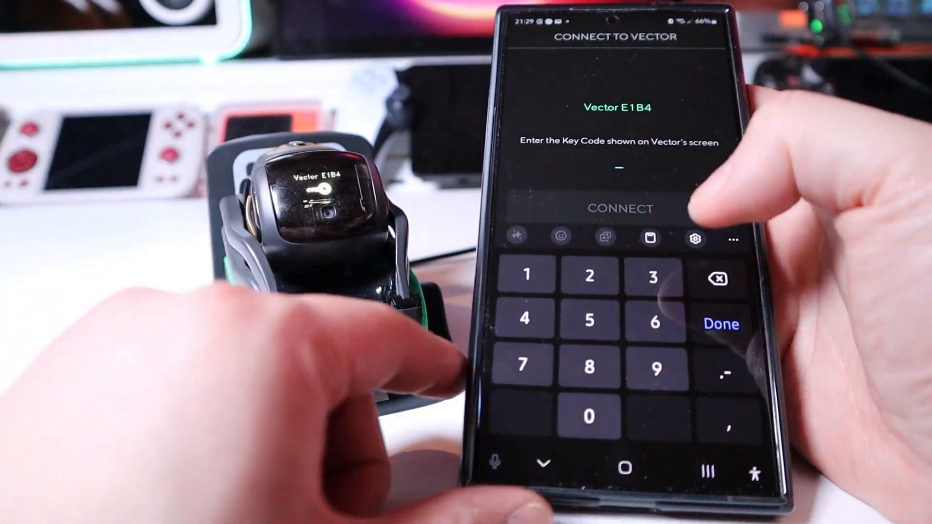
- Enter the key code from Vector's face and connect to Vector E1B4
{"action": "left_click", "coordinate": [588, 319]}
{"action": "type", "text": "584361"}
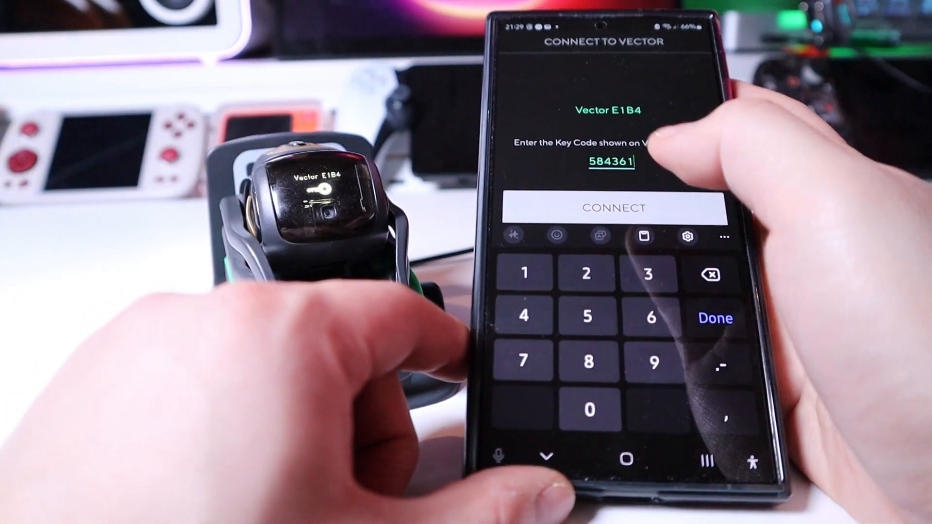
{"action": "left_click", "coordinate": [614, 207]}
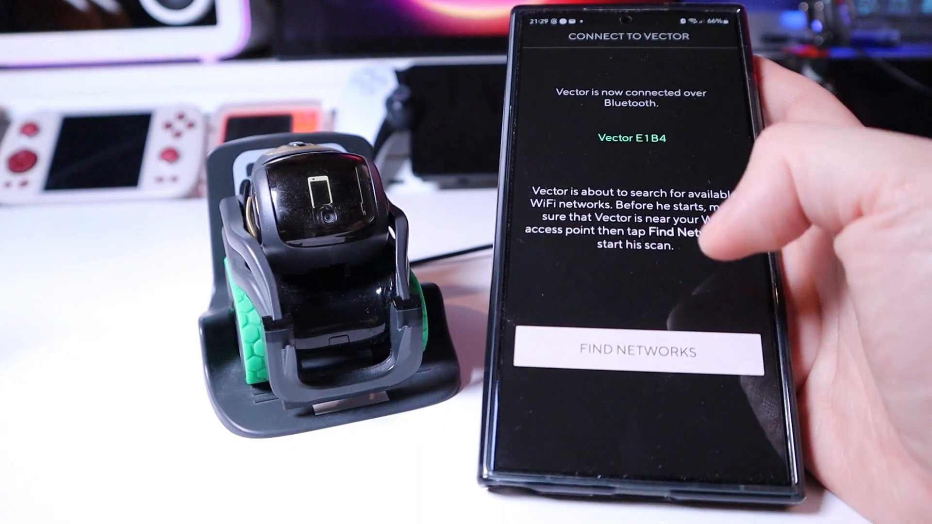
- Scan for WiFi networks and select VodafoneBBCA2E to reach its password prompt
{"action": "left_click", "coordinate": [631, 350]}
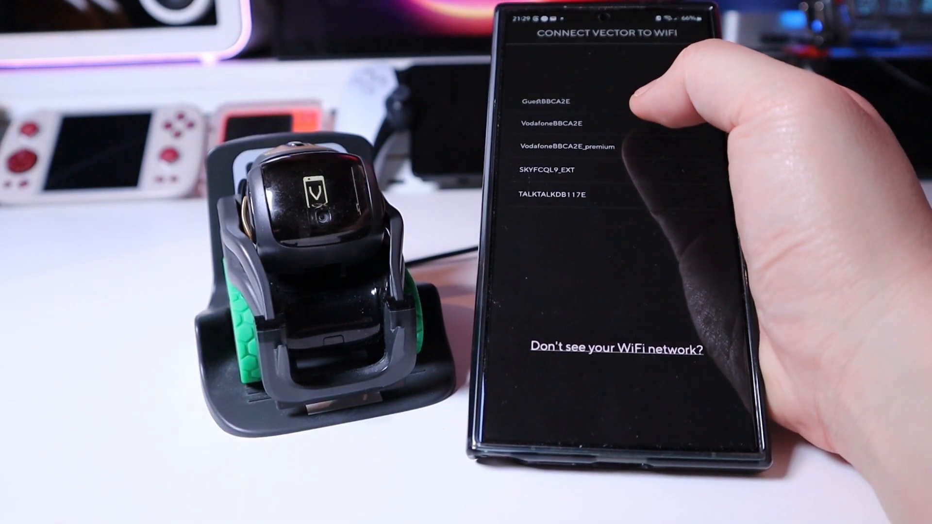
{"action": "left_click", "coordinate": [553, 123]}
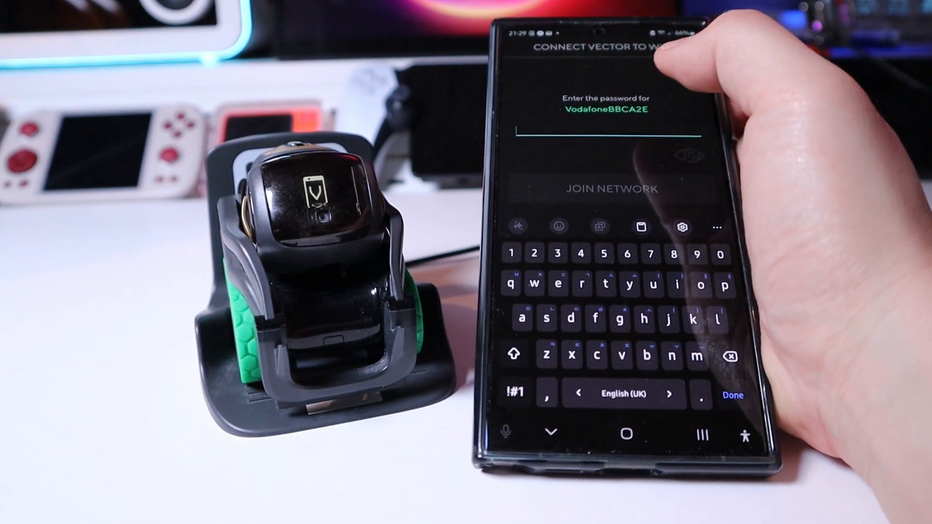